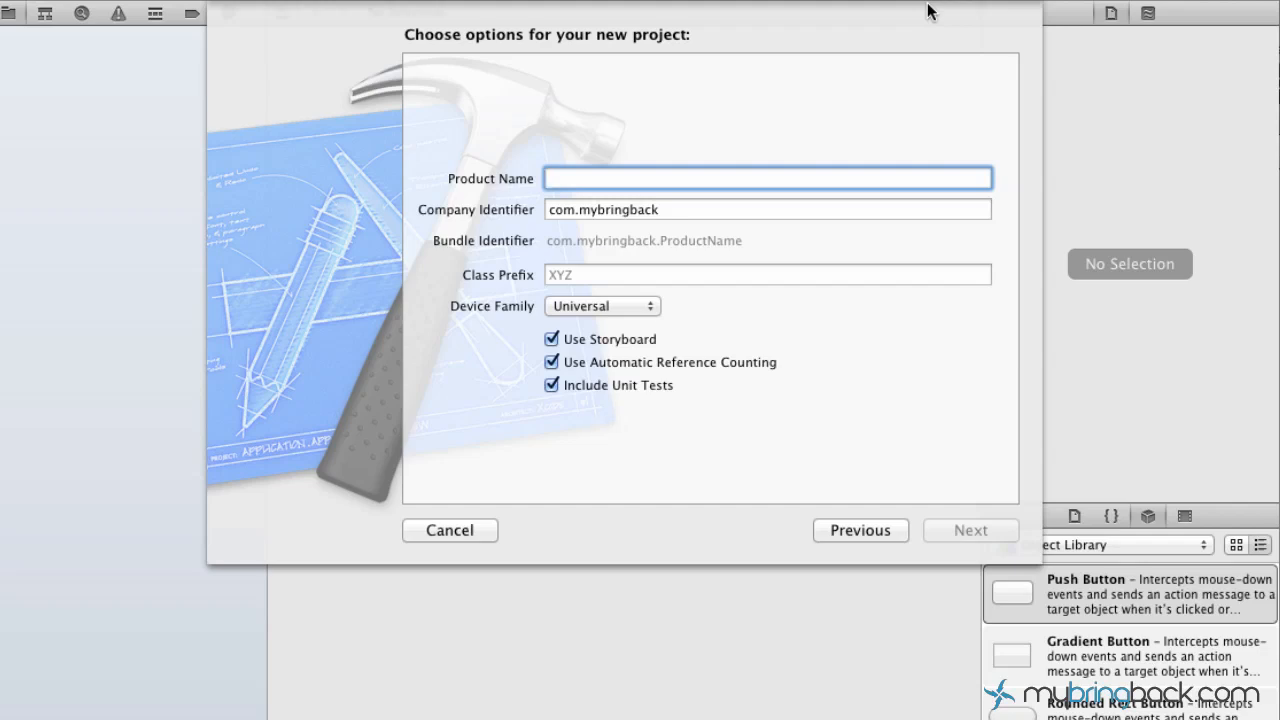
Step: Click repeatedly on the same spot of the new-project setup screen
click(767, 178)
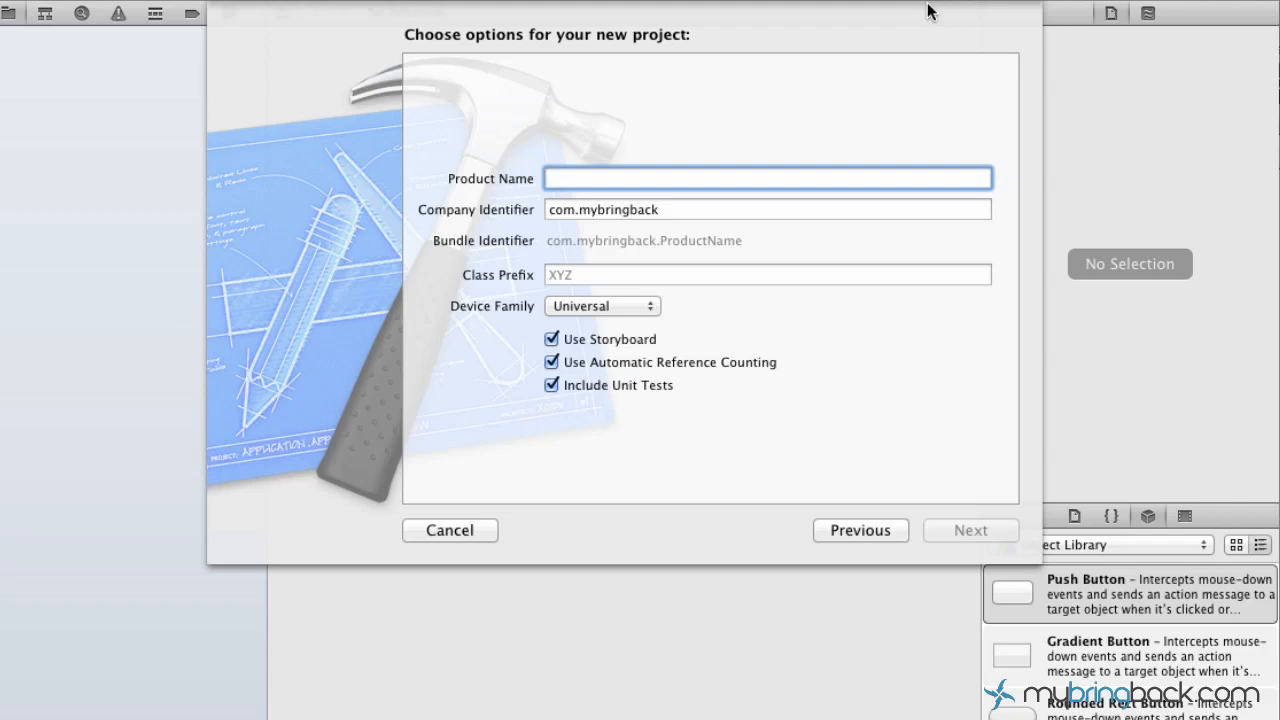
click(768, 178)
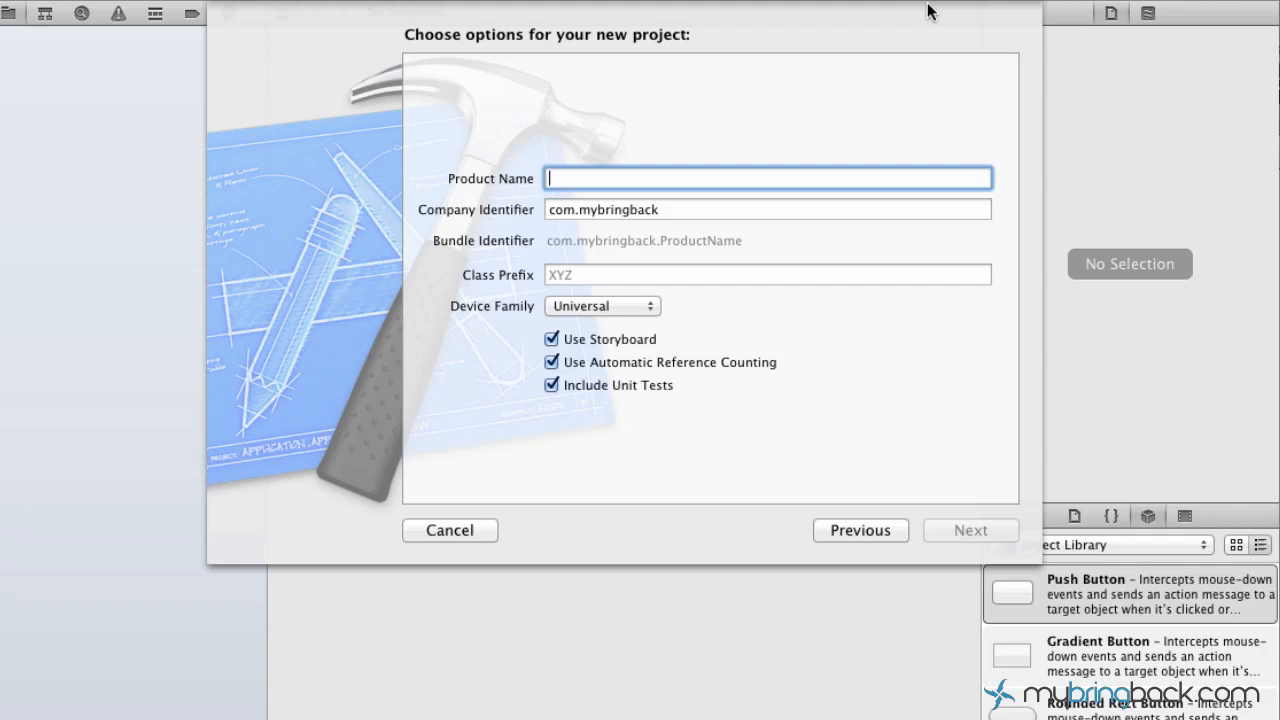
mouse_move(712, 334)
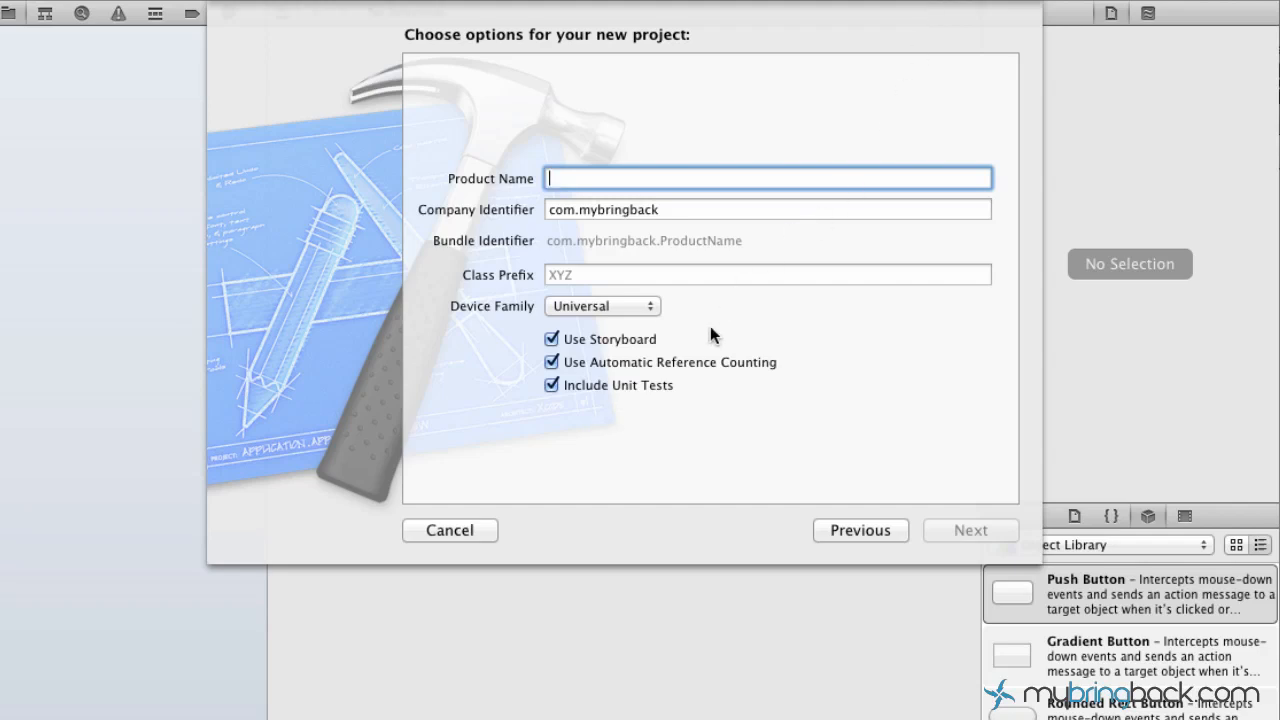
mouse_move(585, 365)
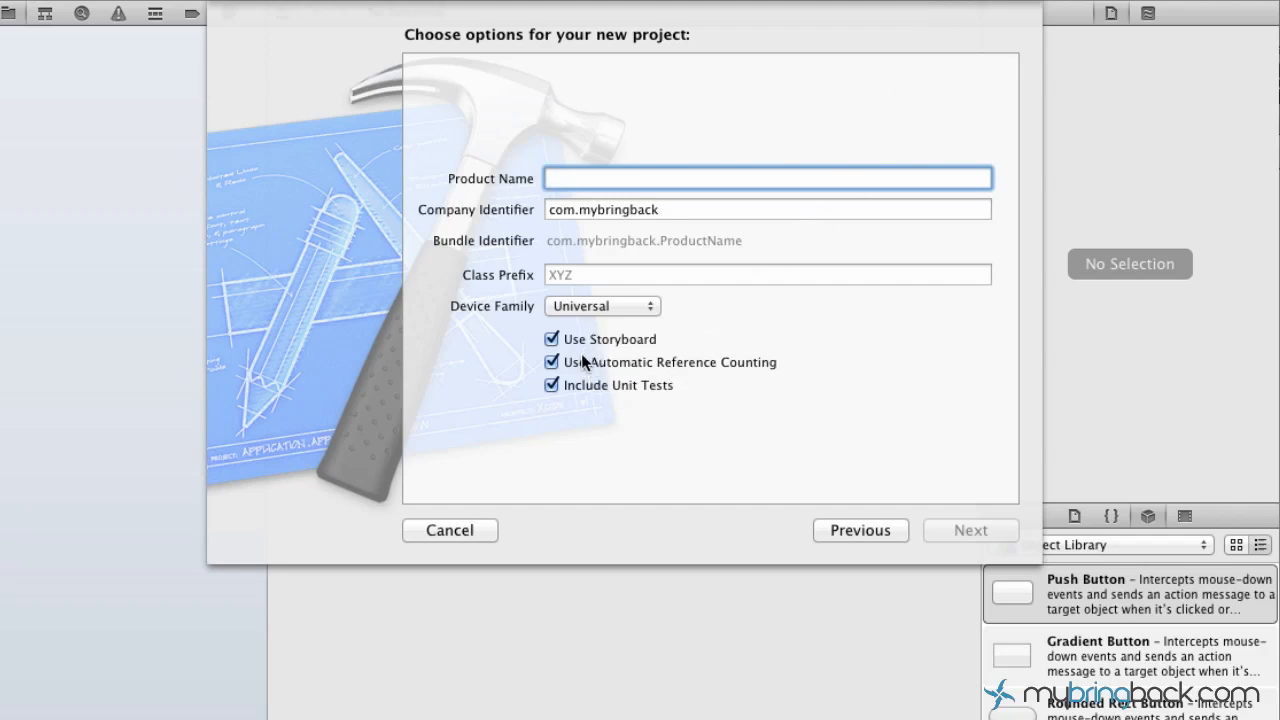
mouse_move(575, 405)
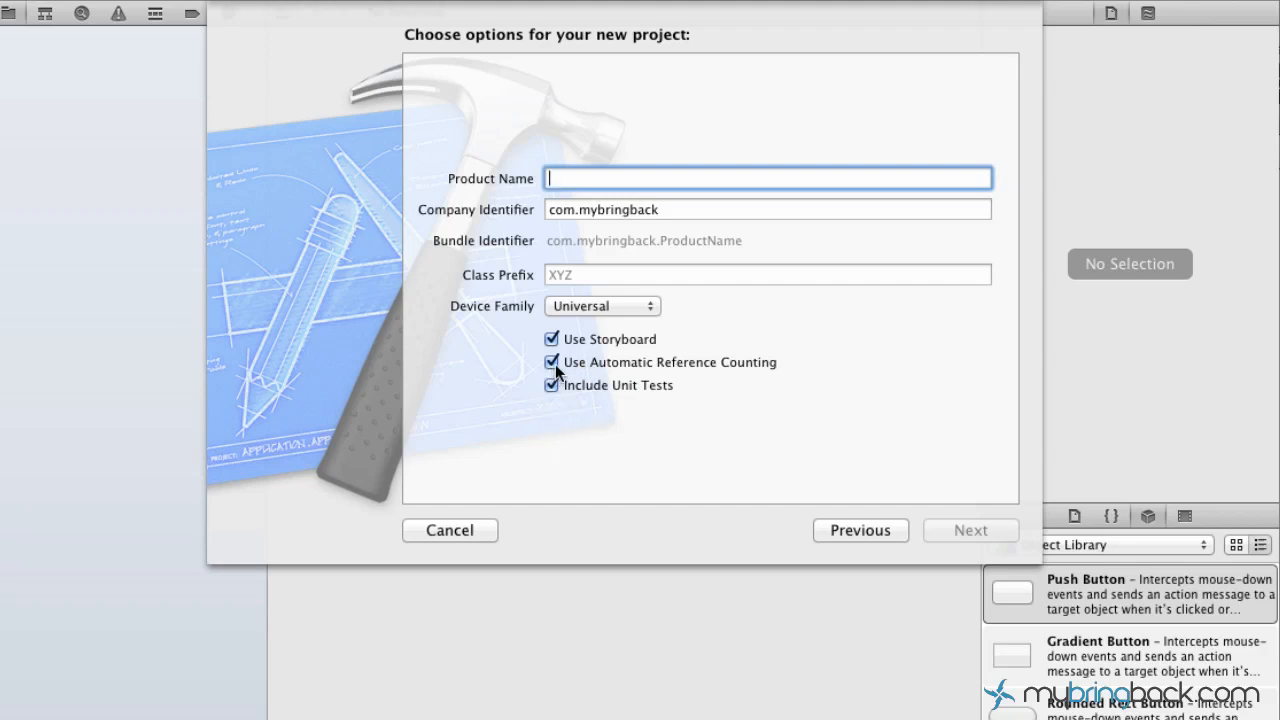
mouse_move(560, 362)
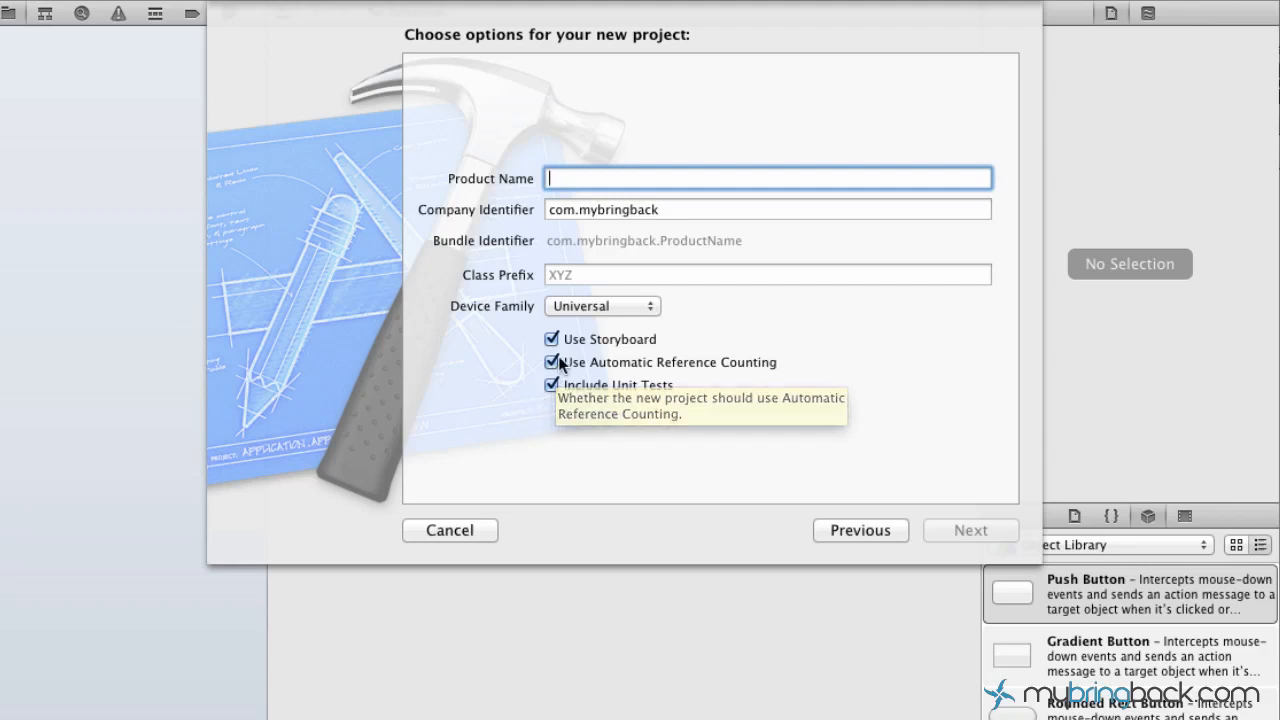
mouse_move(597, 447)
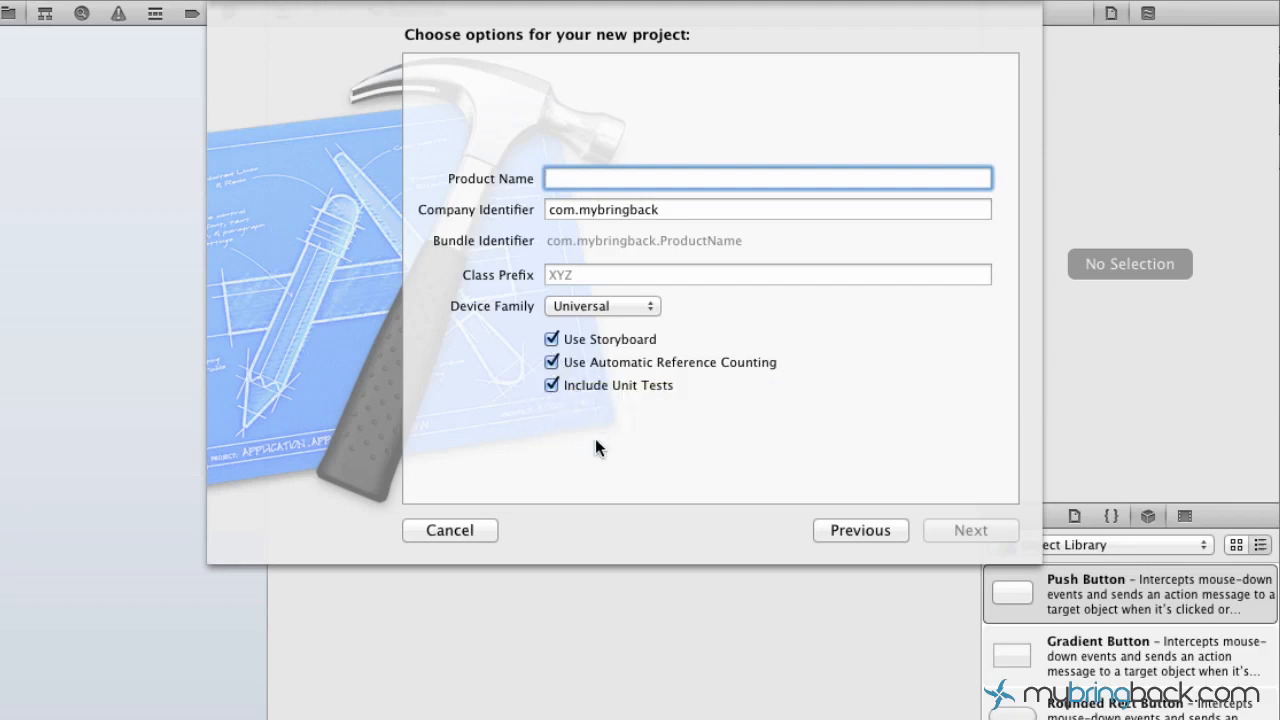
click(767, 178)
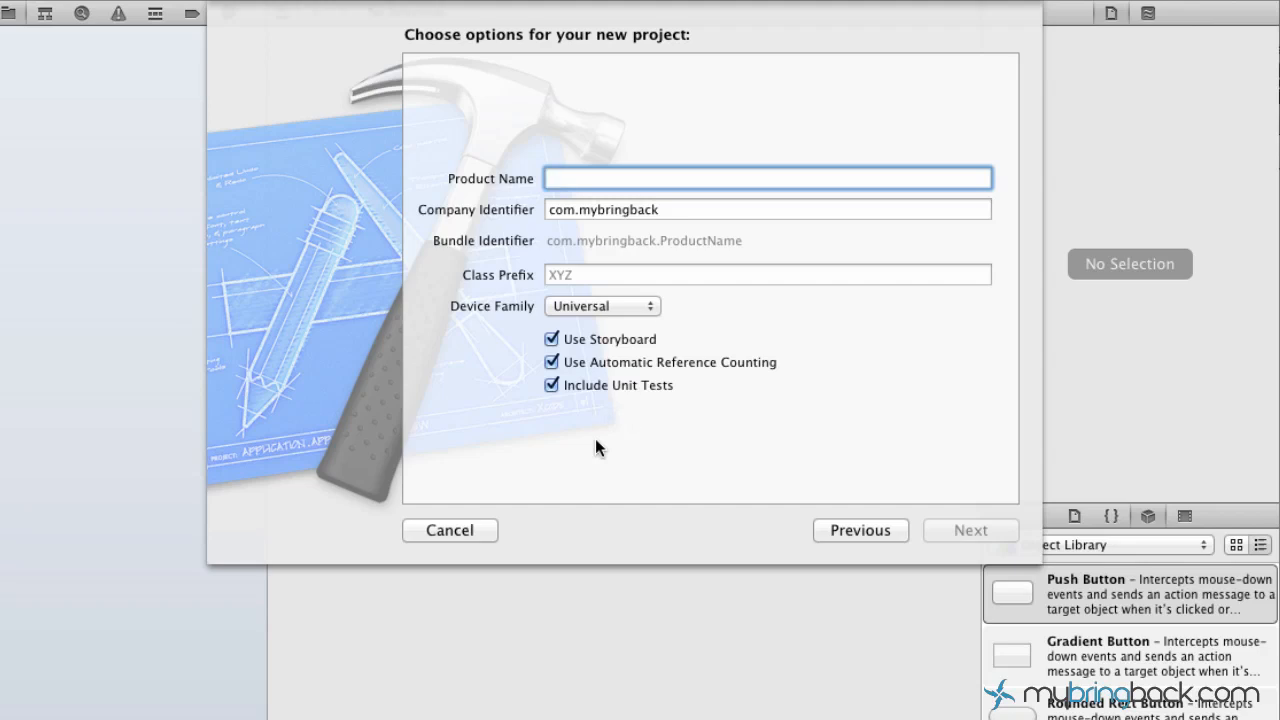
click(767, 178)
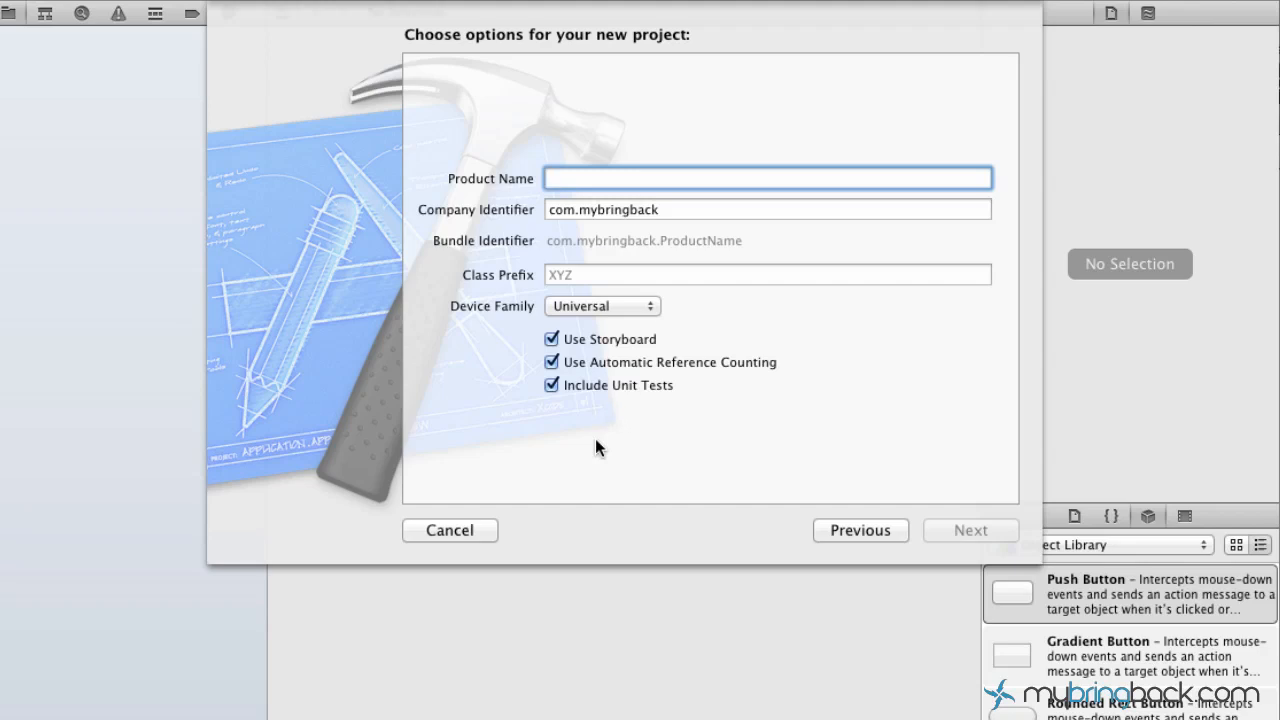
click(767, 178)
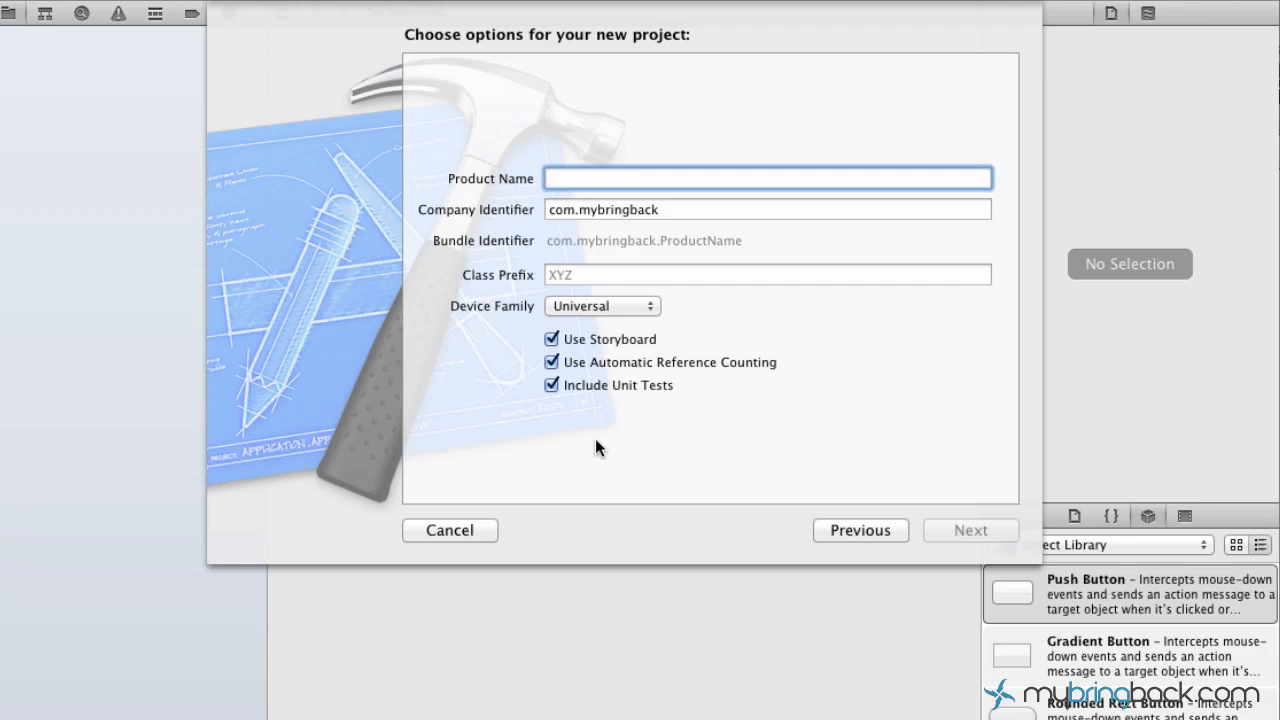
click(767, 178)
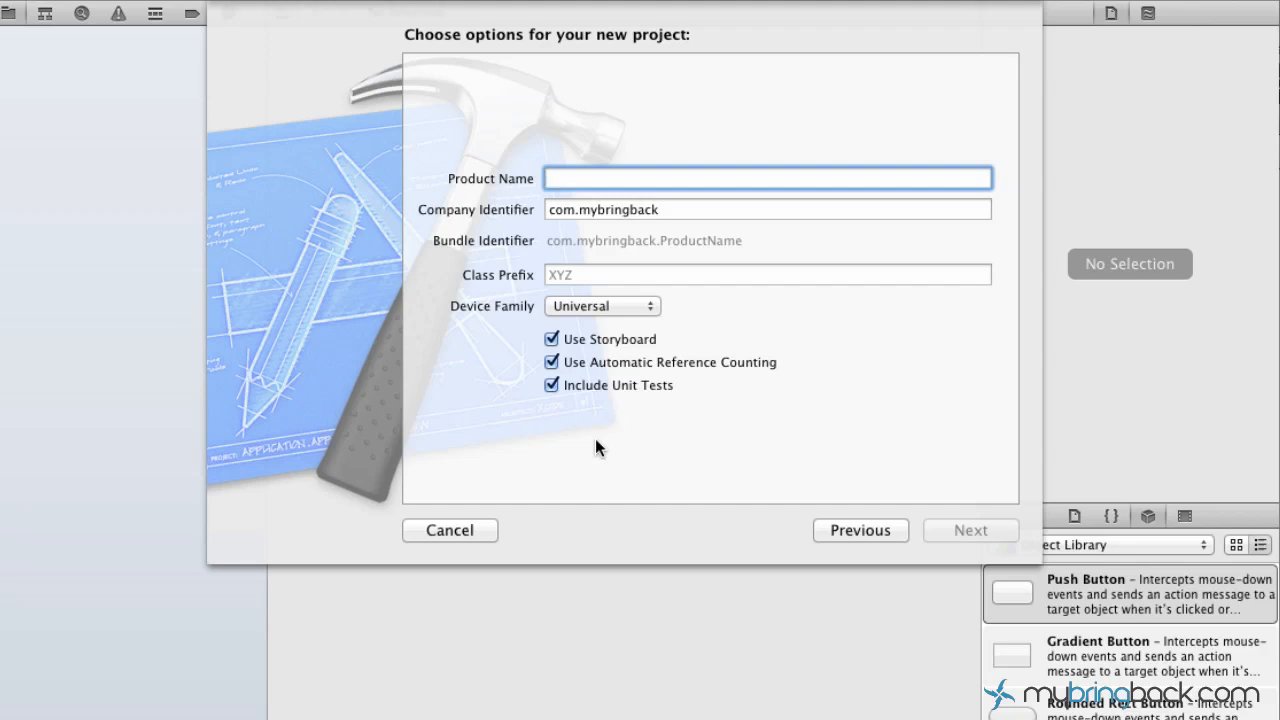
click(767, 178)
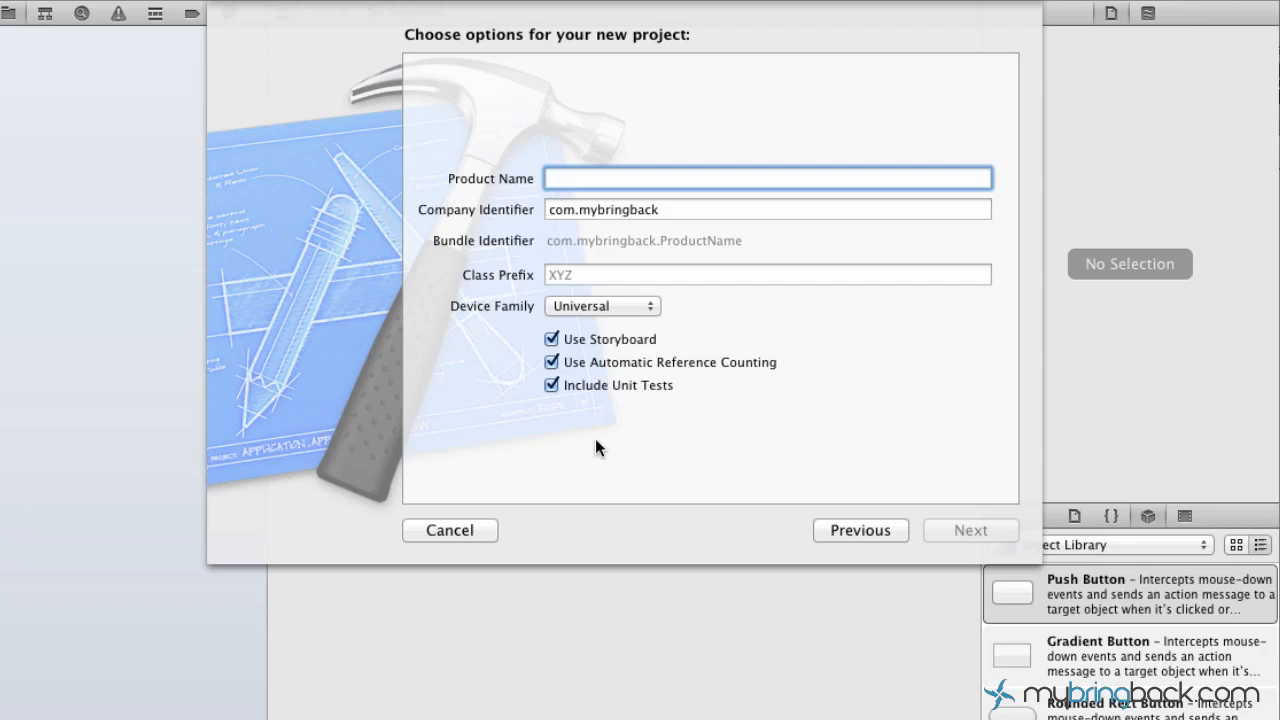
click(767, 178)
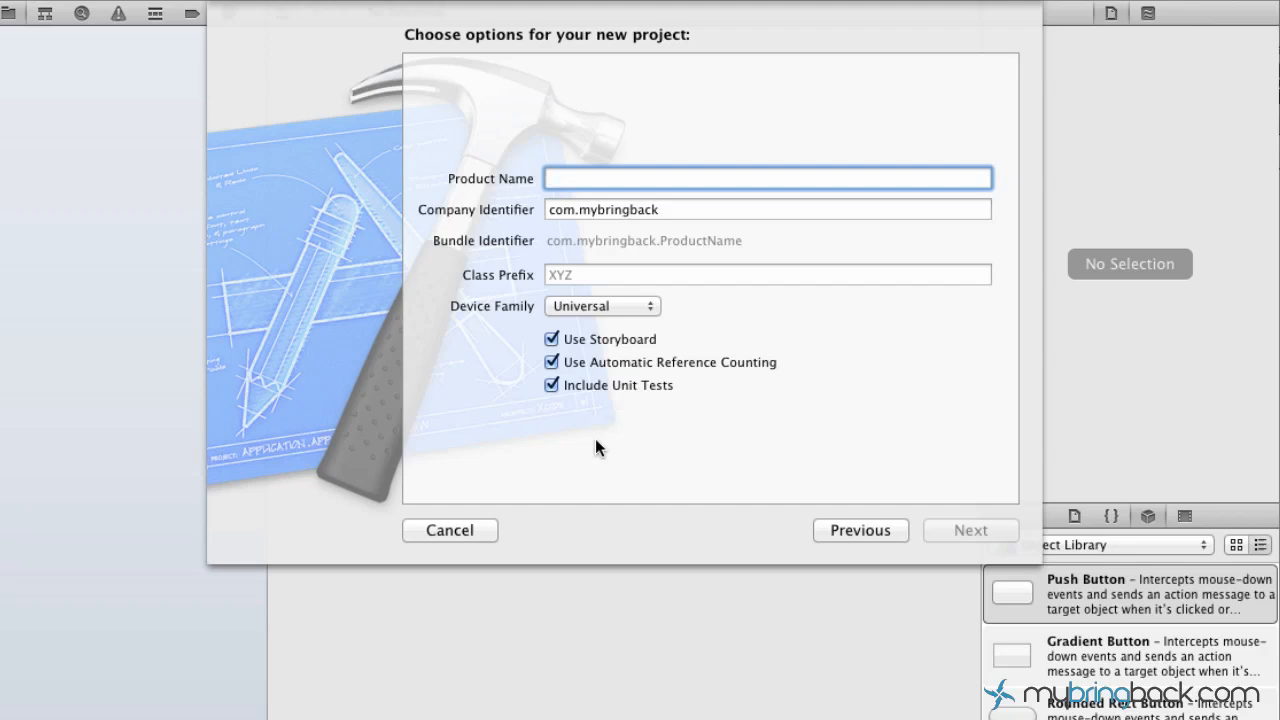
click(767, 178)
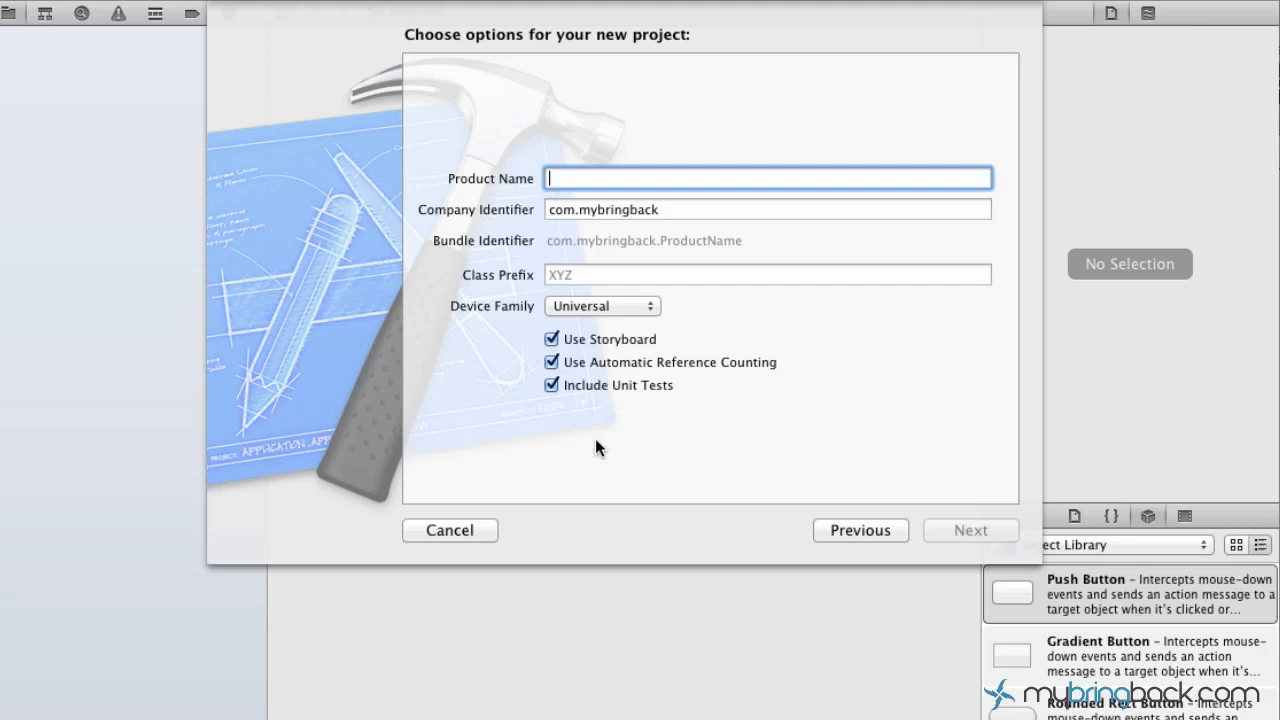
mouse_move(658, 446)
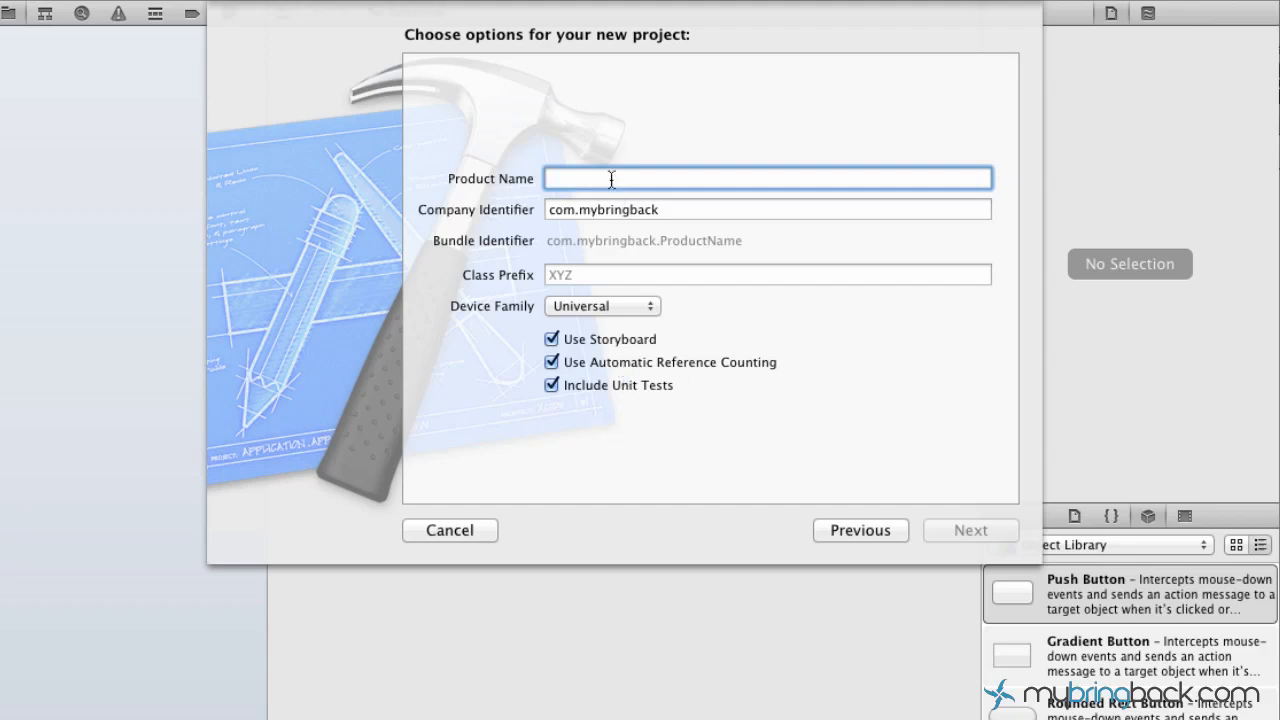
Step: Name the product 'test123' and save the project in the iOS apps folder
text(tes)
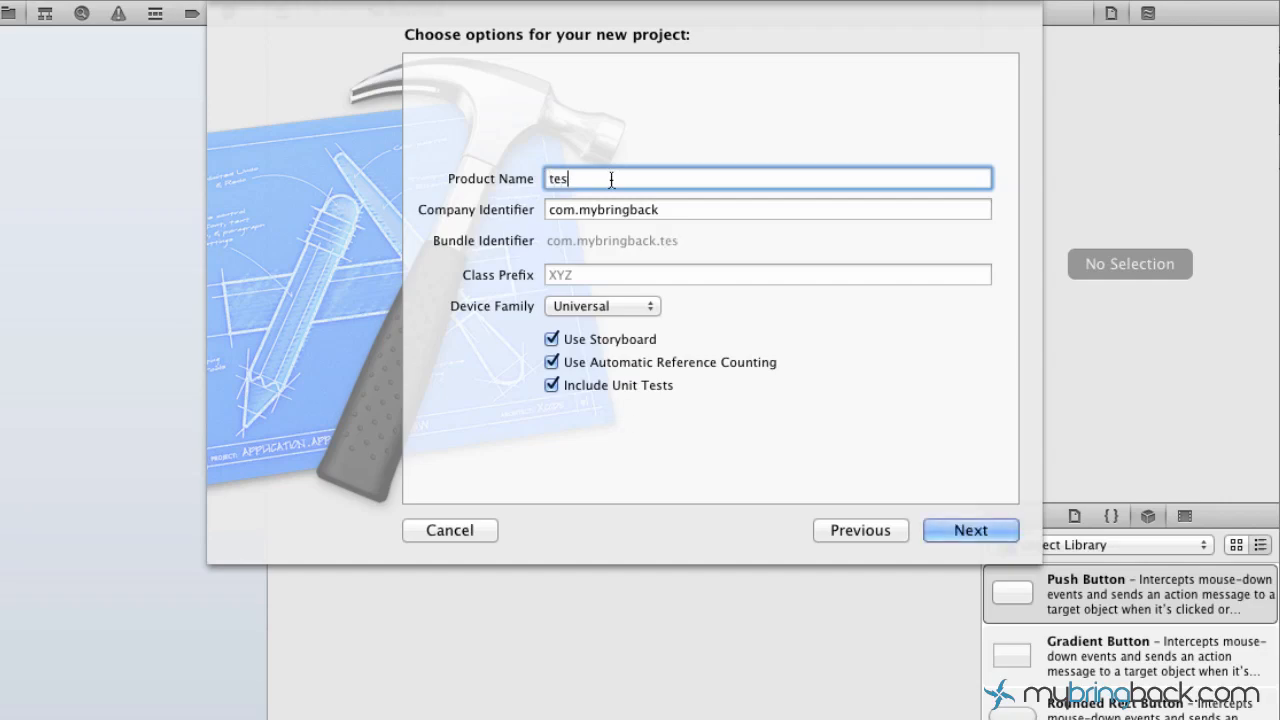
click(969, 530)
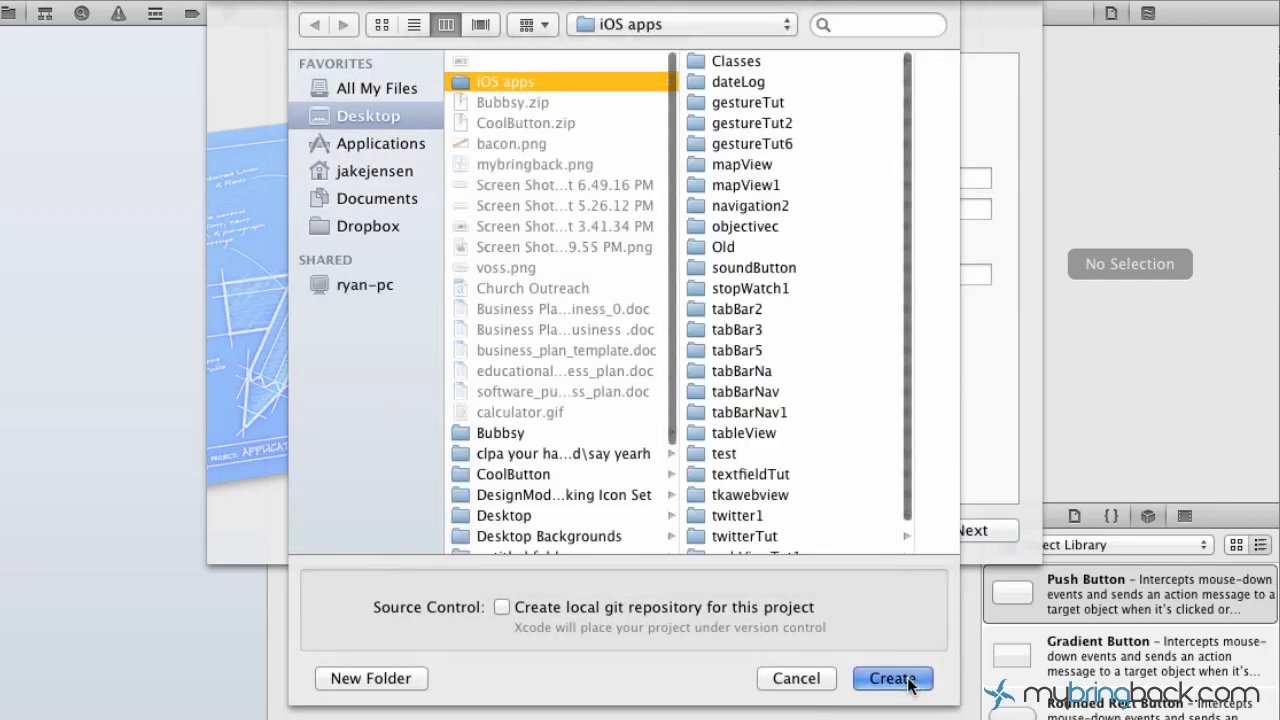
click(891, 678)
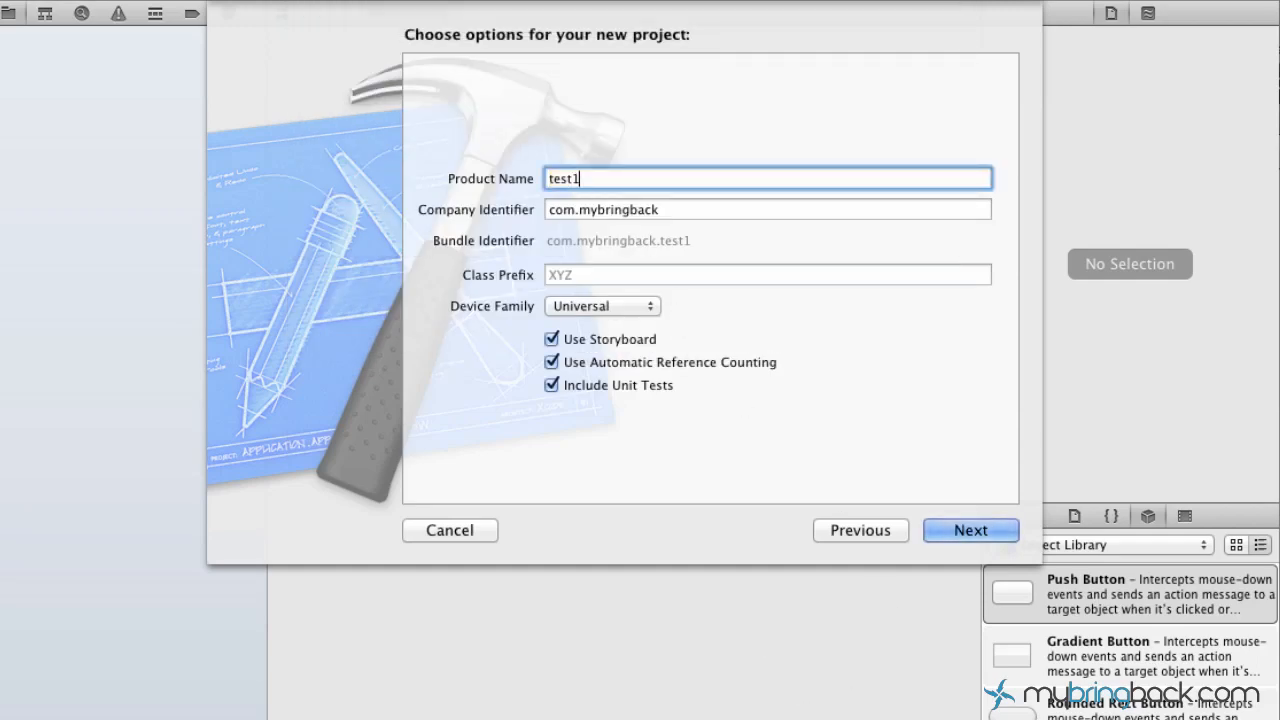
click(969, 530)
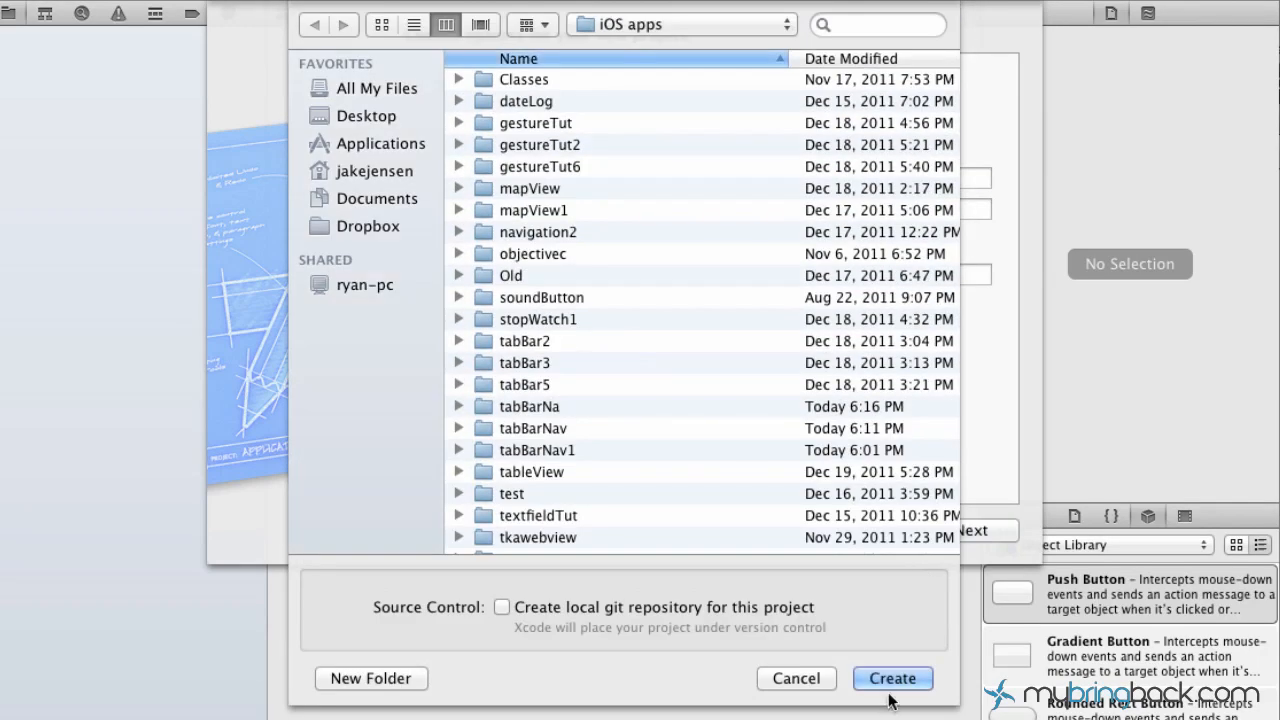
click(891, 678)
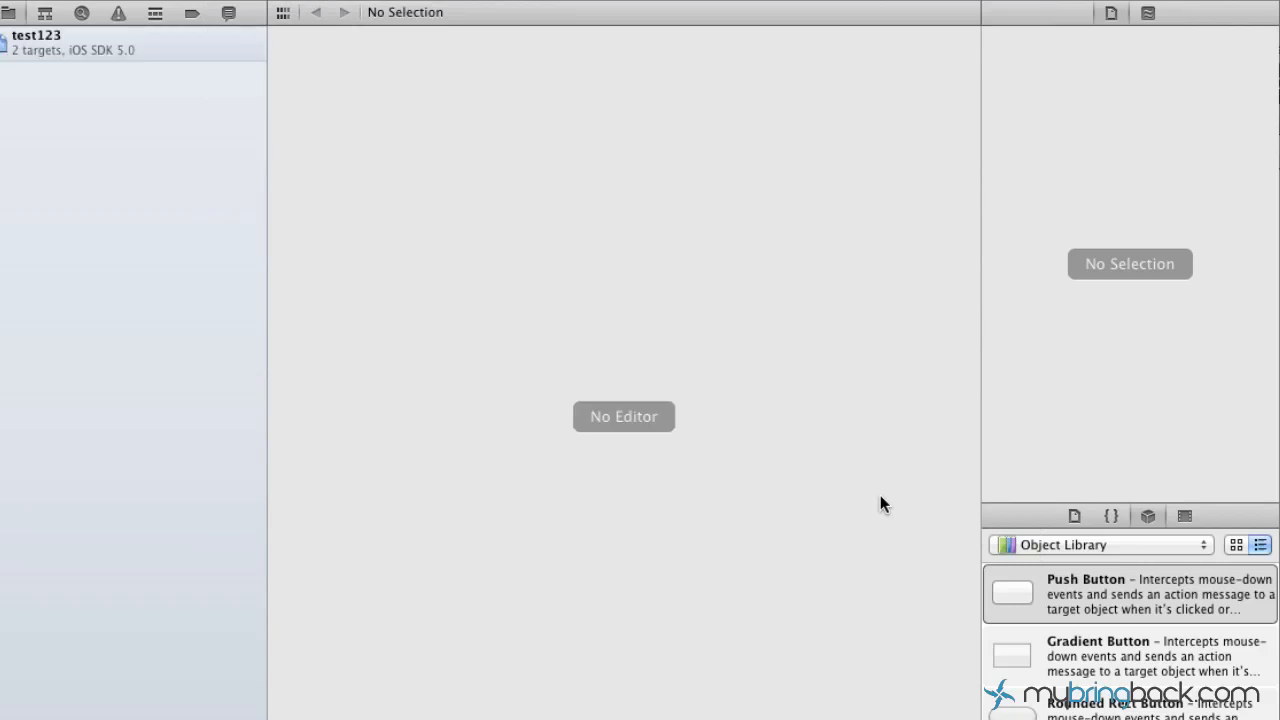
Step: Select the test123 project in the Project Navigator to show its target Summary
click(37, 35)
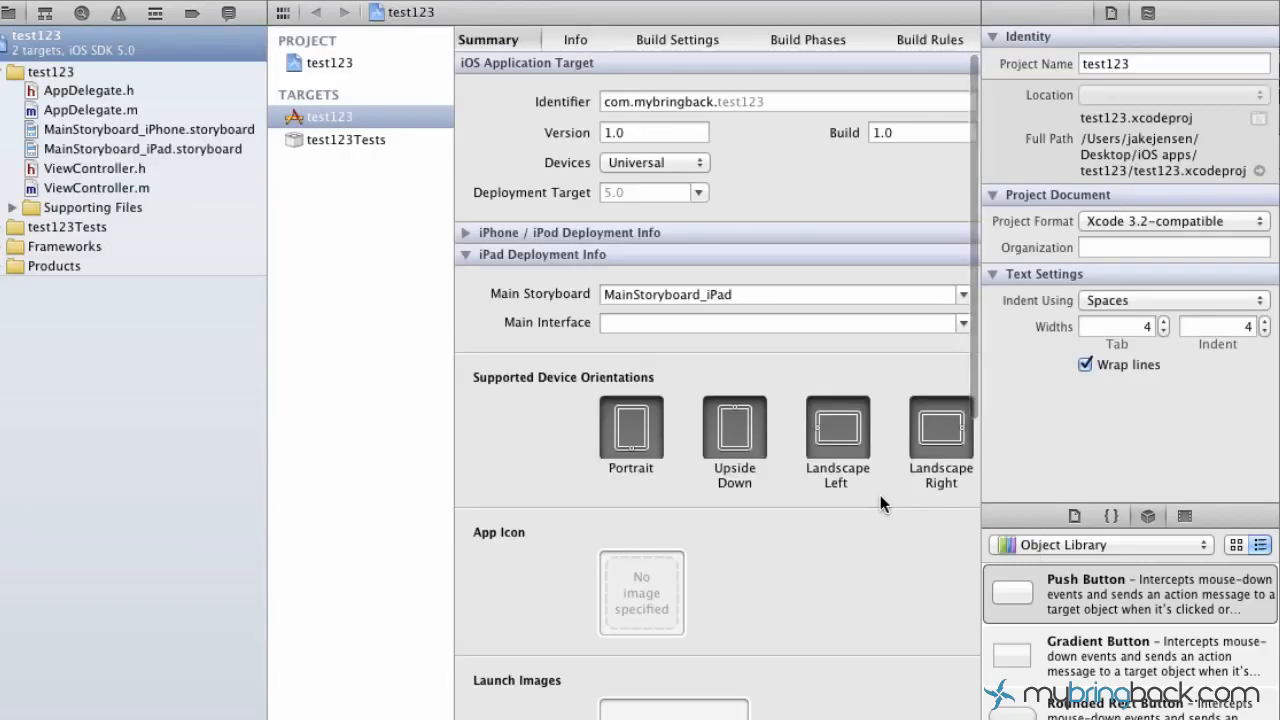
mouse_move(275, 243)
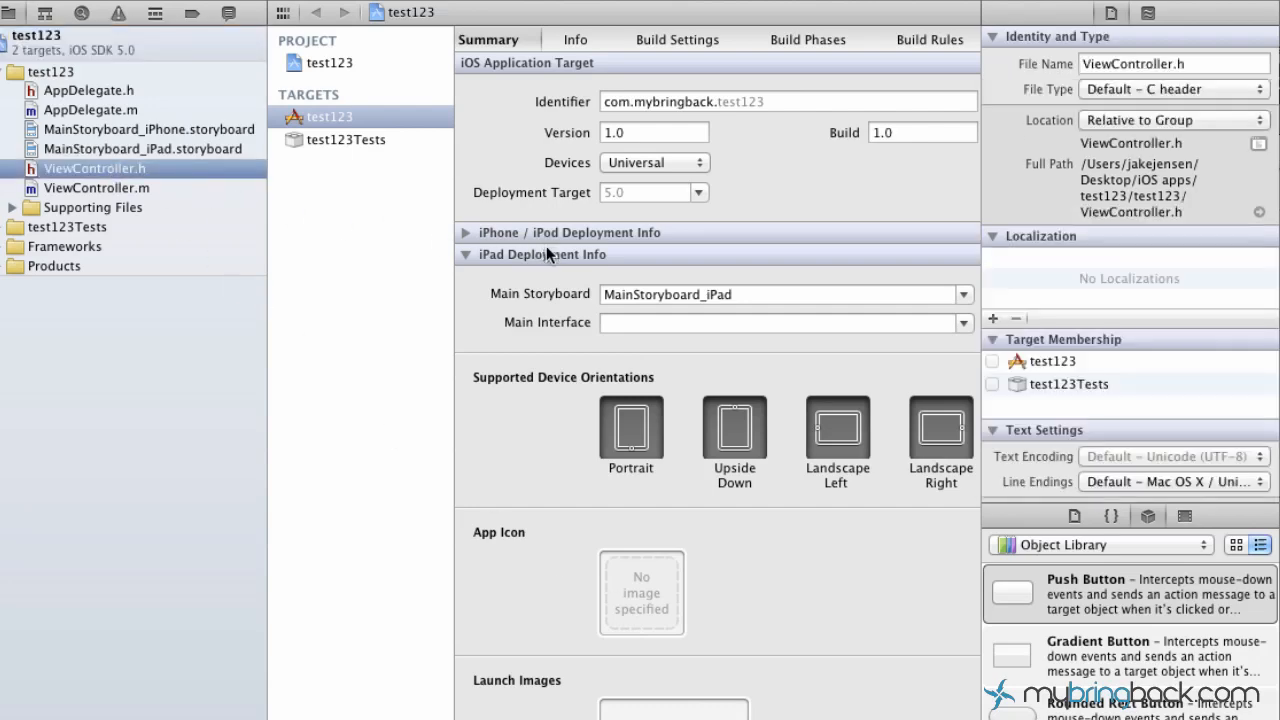
Step: Open ViewController.m and scroll through its template view lifecycle methods
click(96, 188)
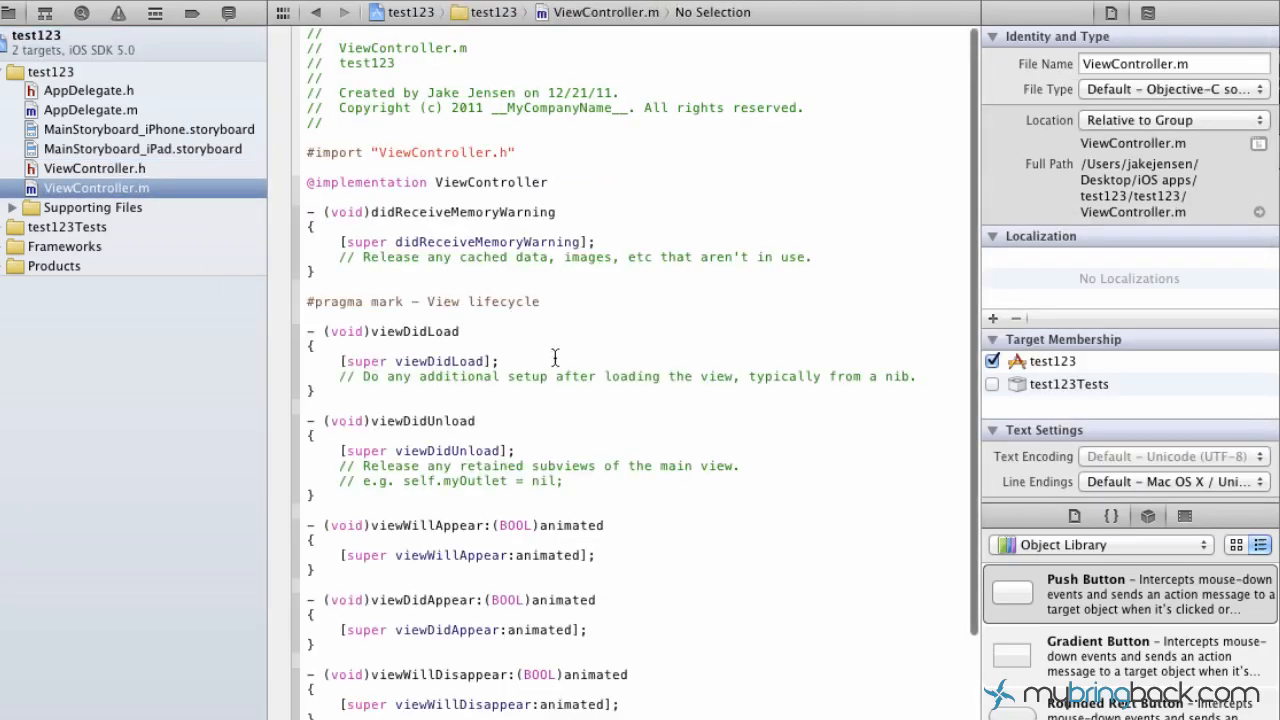
scroll(down, 3)
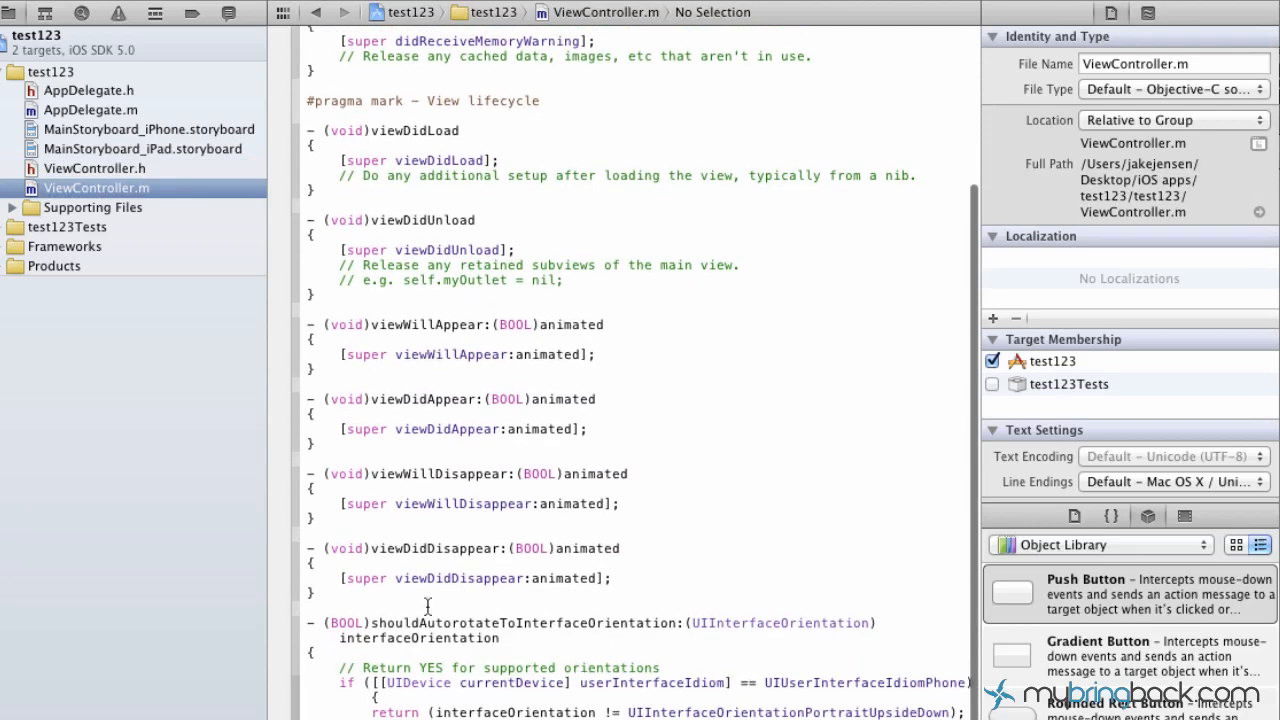
scroll(up, 3)
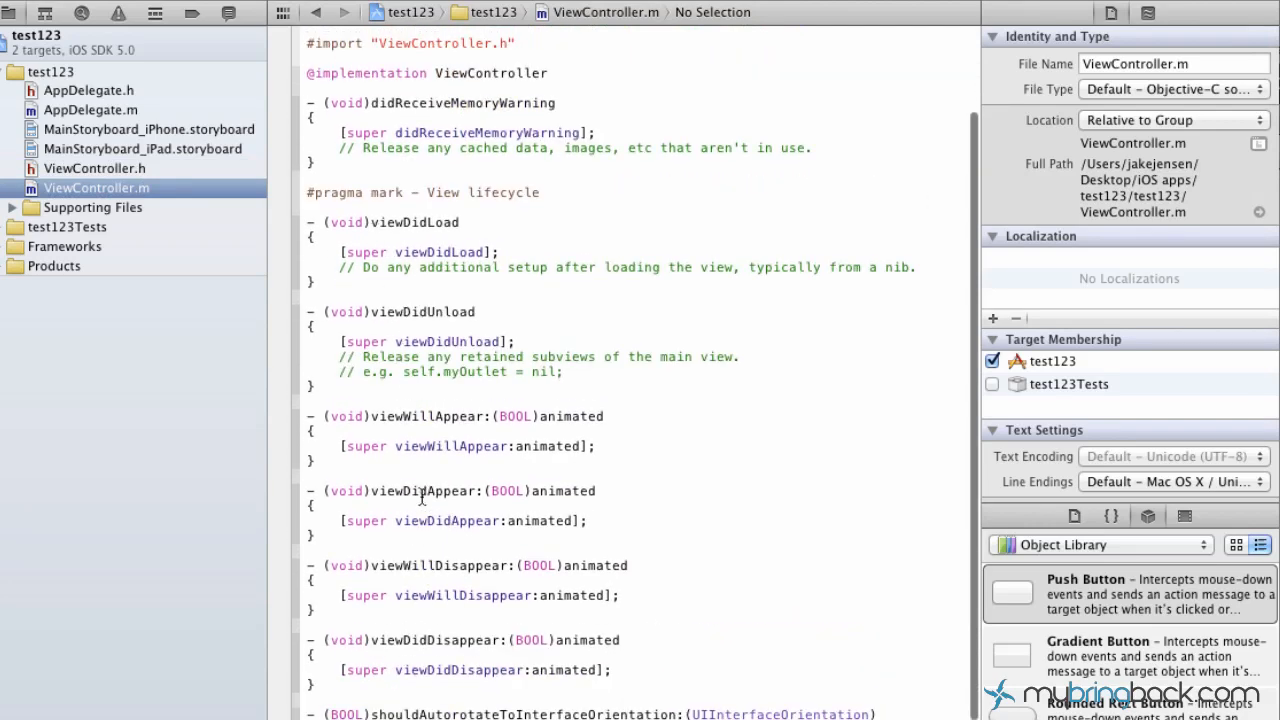